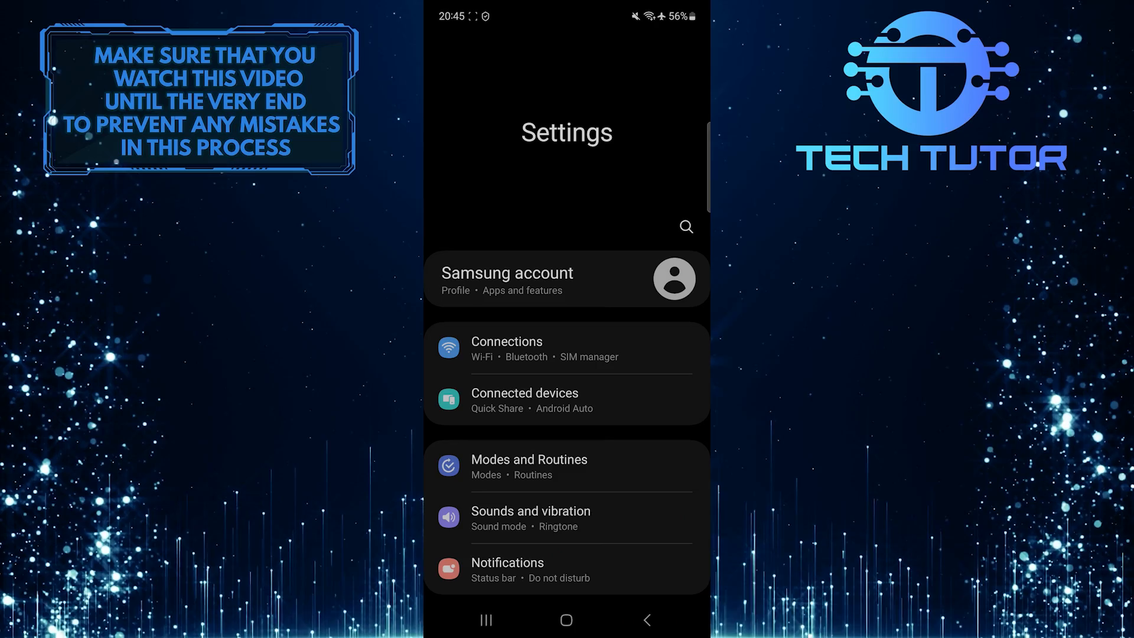
Go to Battery and device care, then Battery, to see per-app usage since last charge
scroll("down", 3)
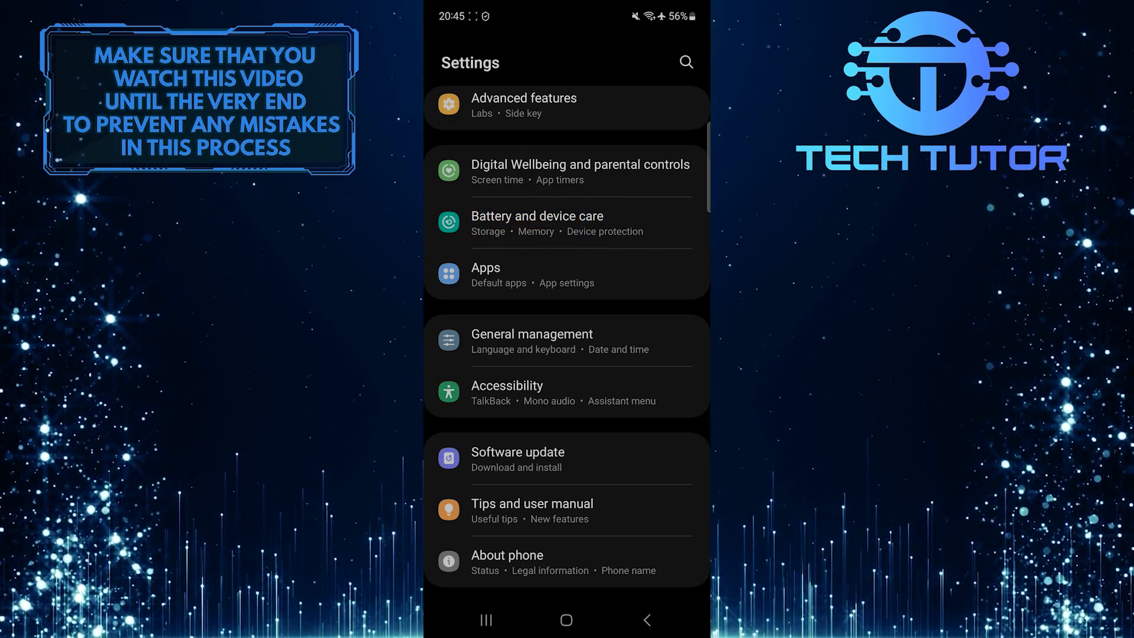
left_click(537, 223)
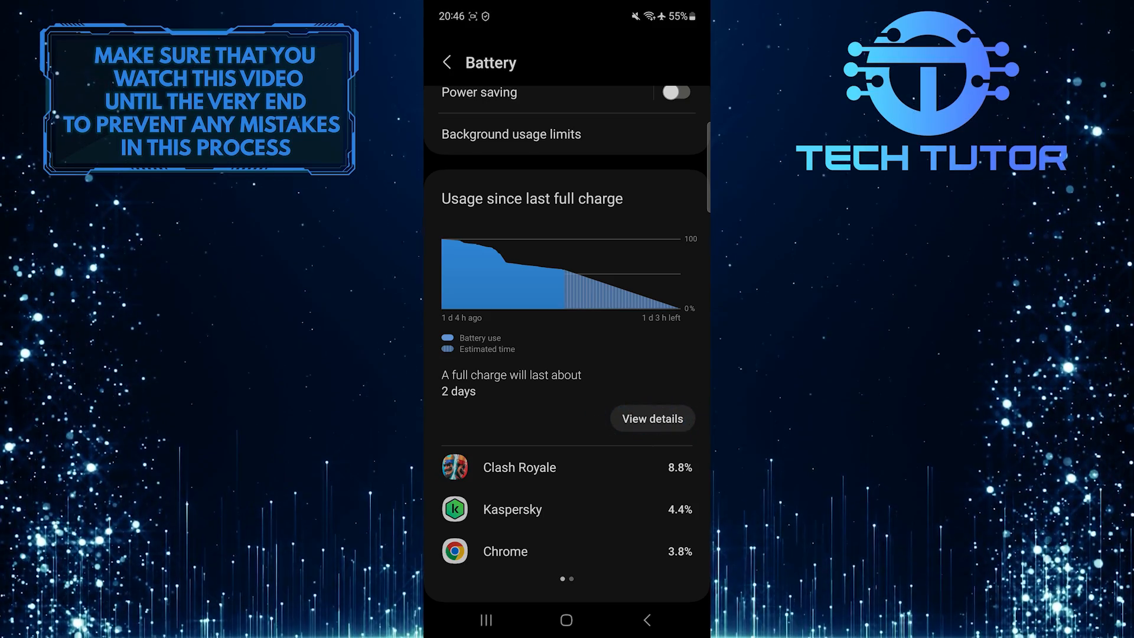
left_click(650, 418)
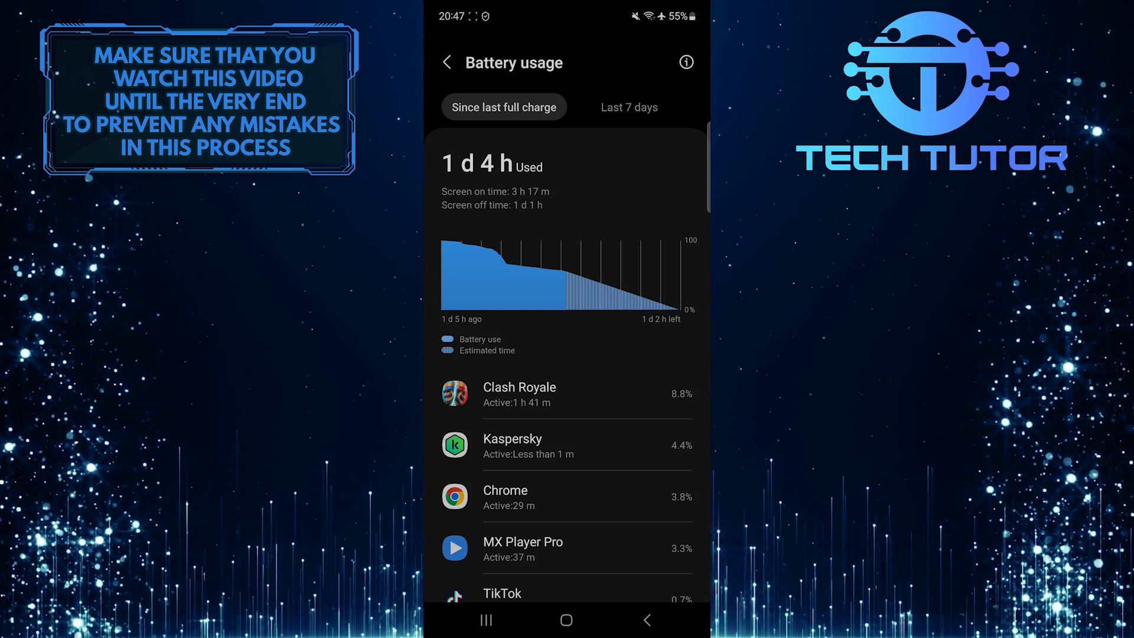
Browse the app usage list and open Clash Royale's battery usage details
scroll("up", 3)
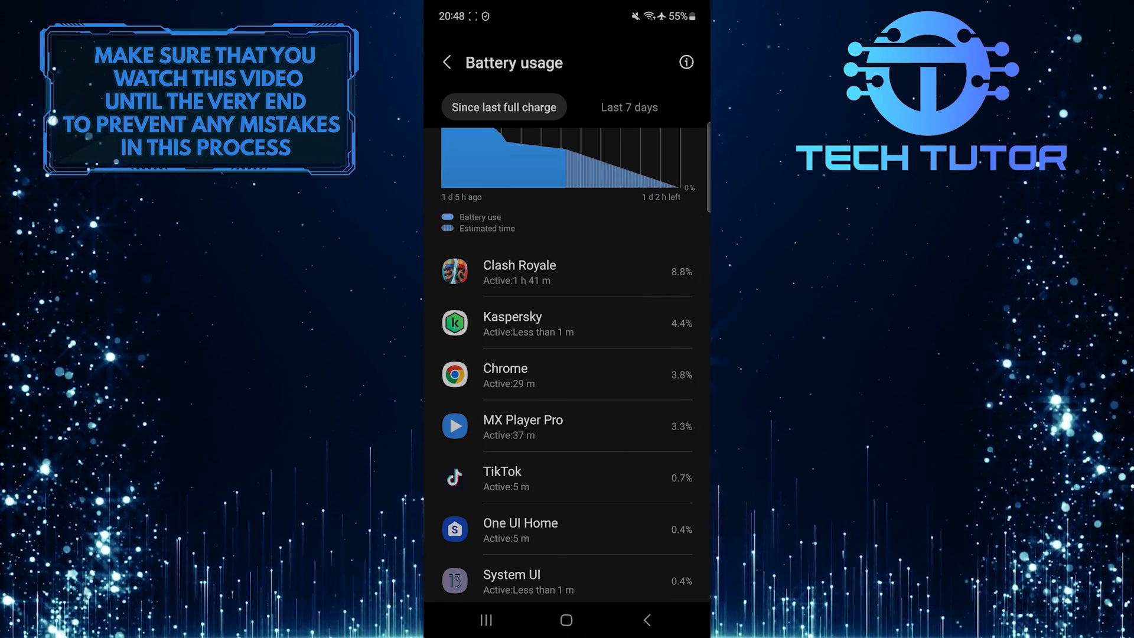
scroll("down", 3)
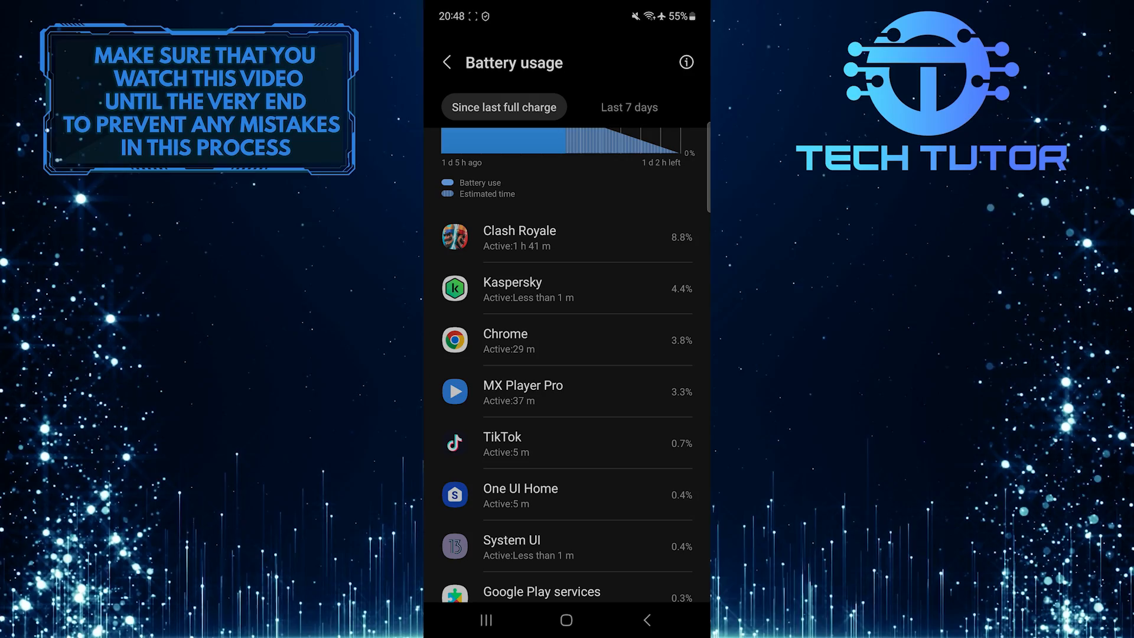
left_click(518, 237)
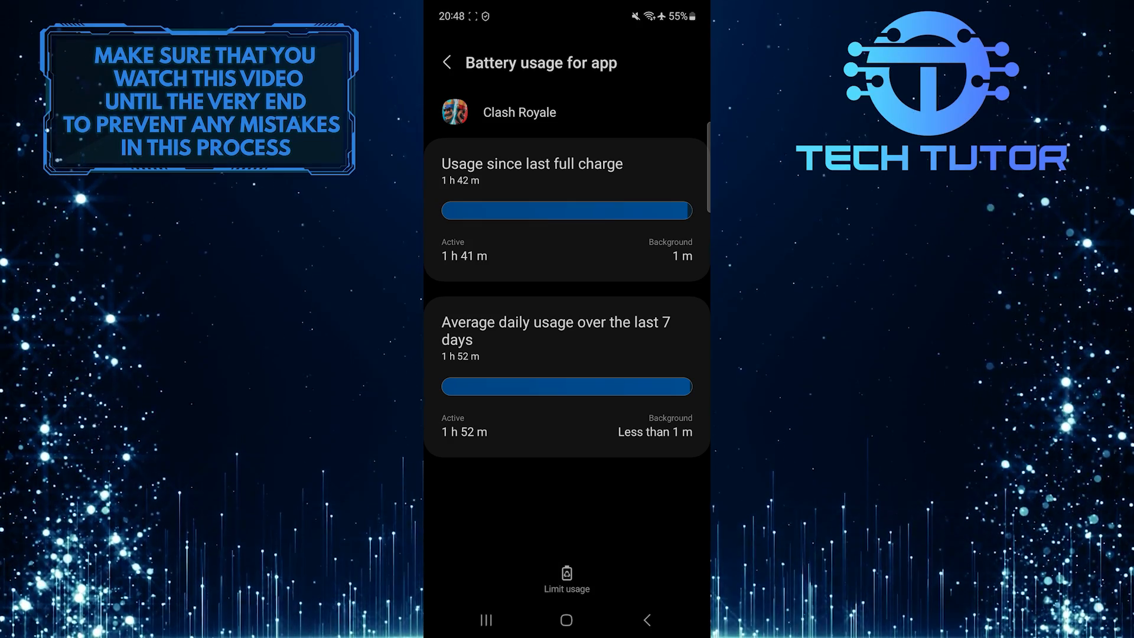
Bring up Limit usage for Clash Royale on its Battery usage for app page
left_click(567, 571)
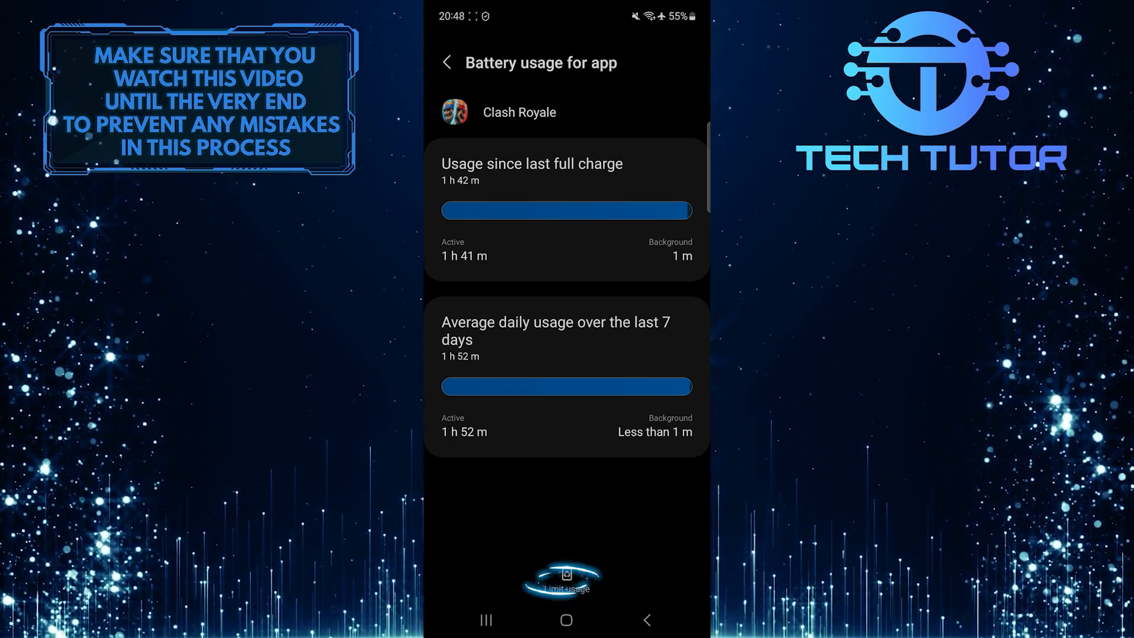
left_click(566, 583)
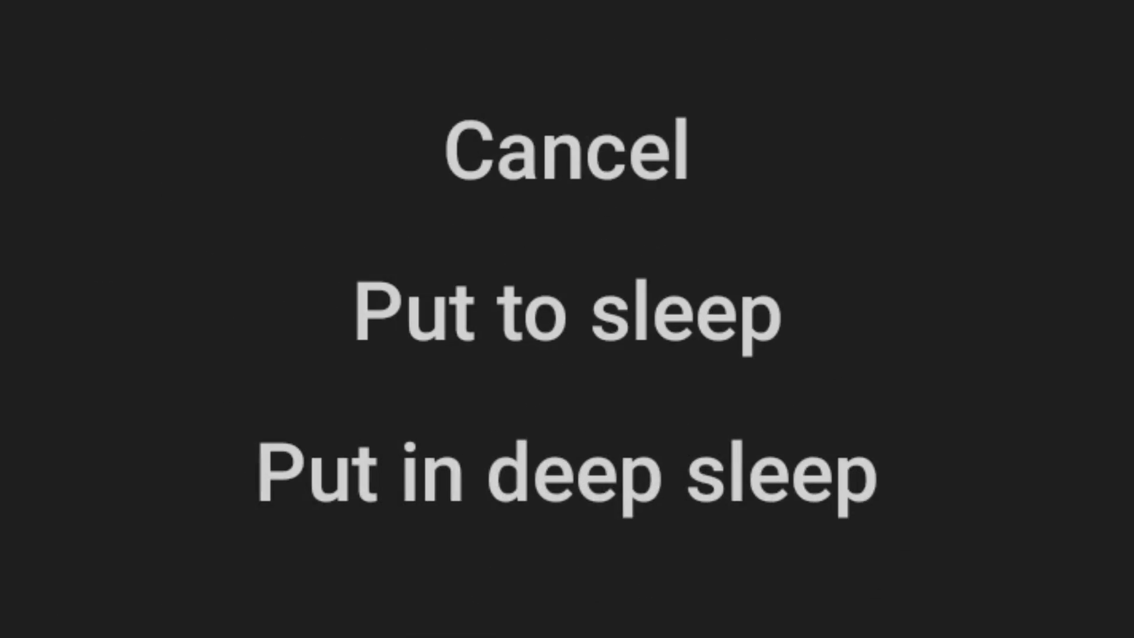
Show Clash Royale's sleep options: Put to sleep and Put in deep sleep
left_click(566, 313)
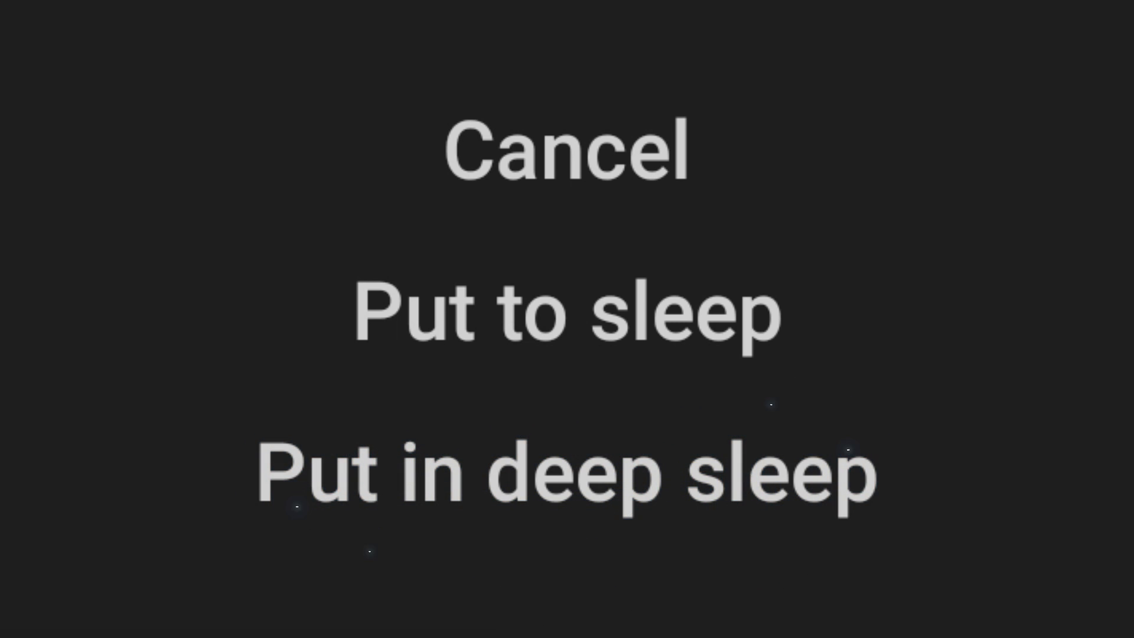
left_click(564, 474)
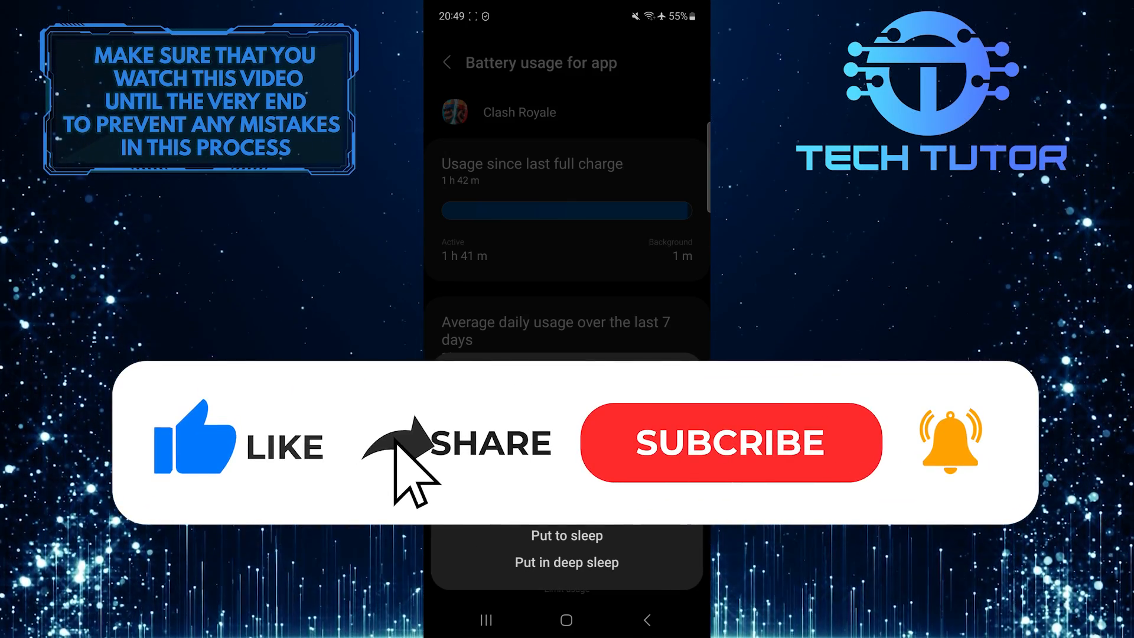
left_click(731, 442)
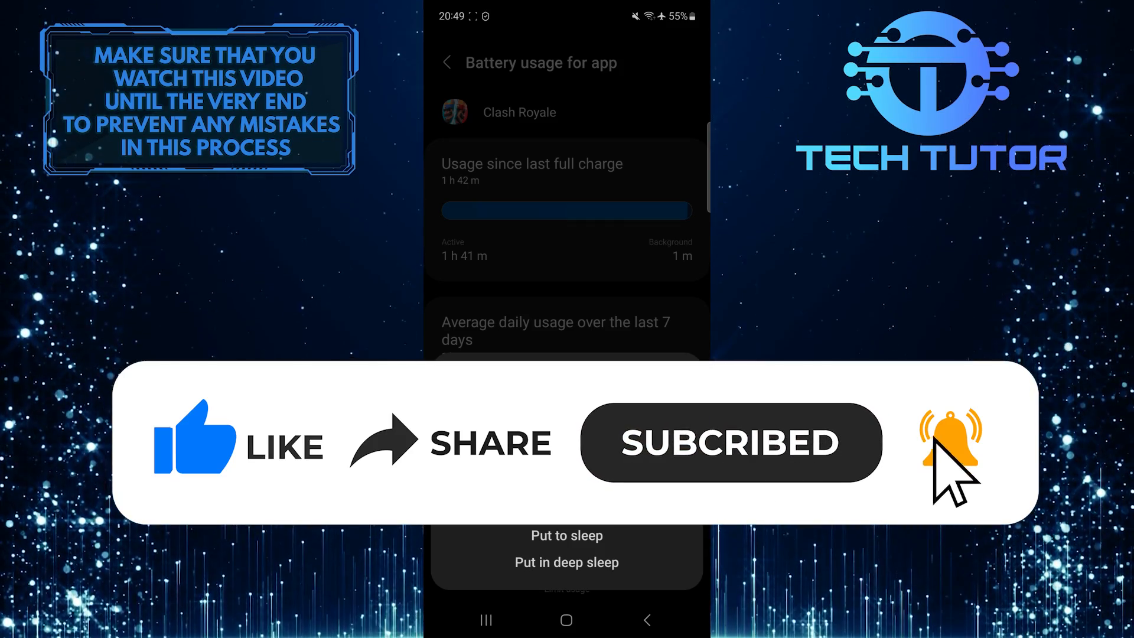